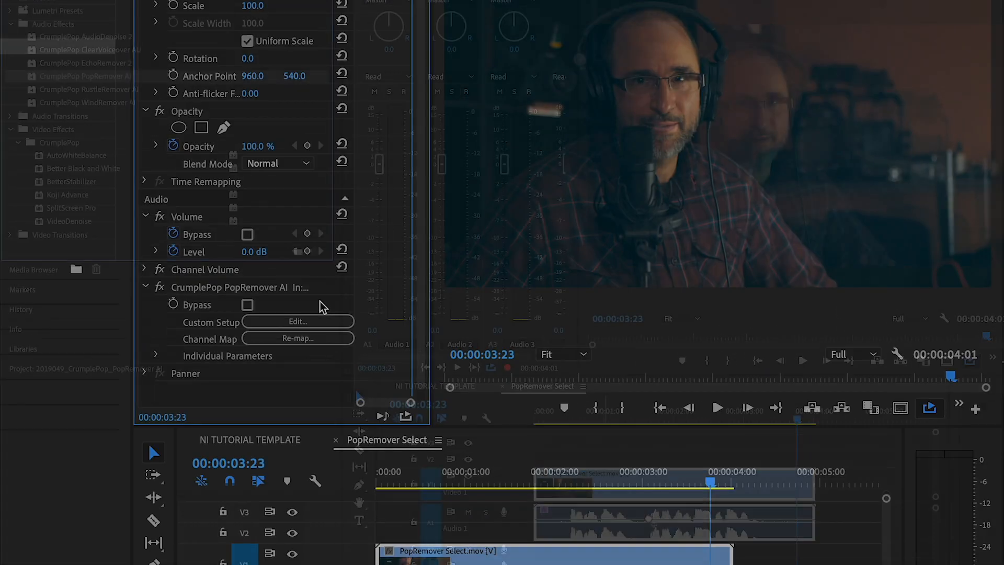
# Step: Open the Clip Fx Editor from PopRemover AI's Custom Setup 'Edit...' in Effect Controls
pyautogui.click(297, 320)
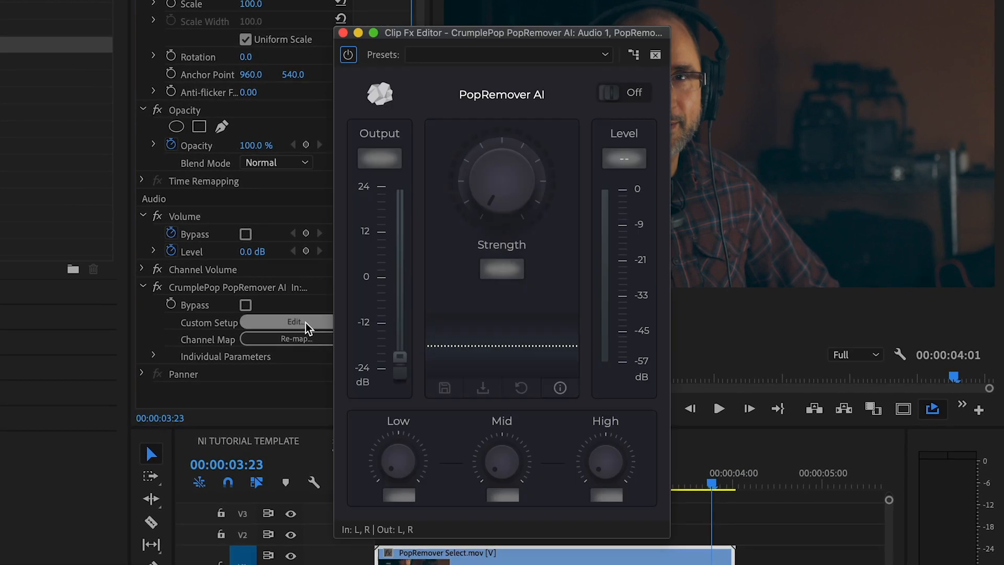
# Step: Turn PopRemover AI on at 62% strength, bands at 100, and save preset 'PopRemover AI PP'
pyautogui.click(633, 92)
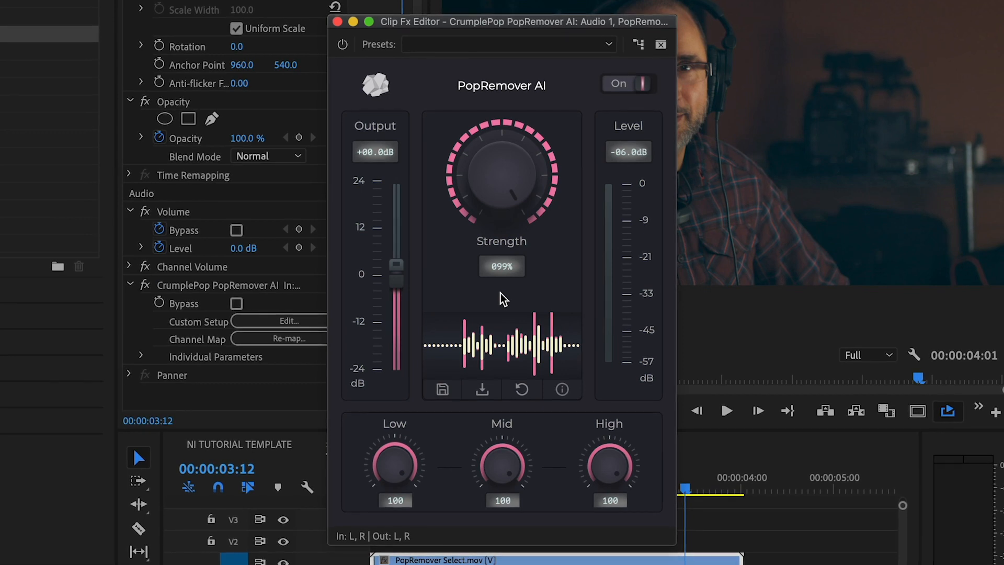
pyautogui.moveTo(435, 458)
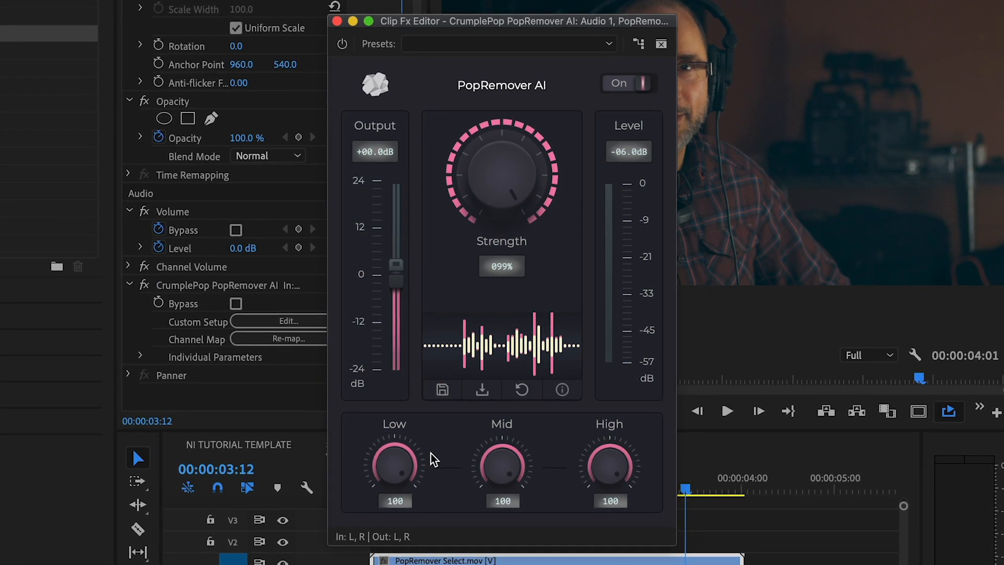
pyautogui.moveTo(640, 485)
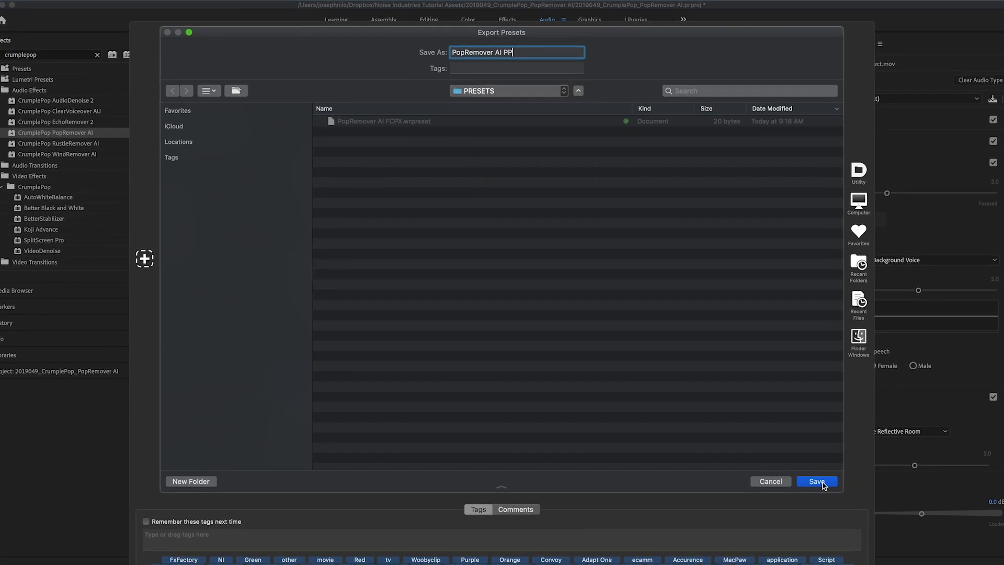
pyautogui.click(817, 481)
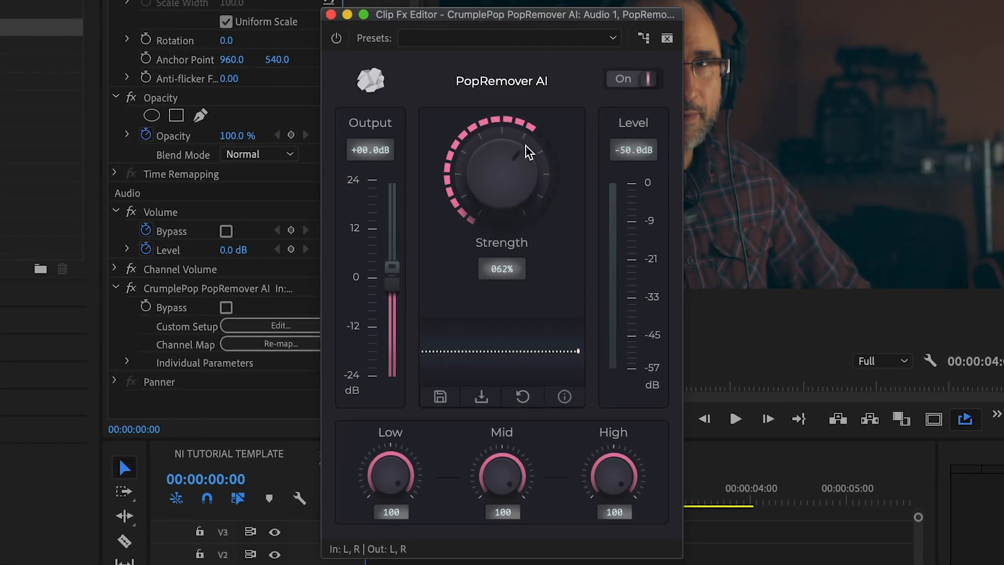